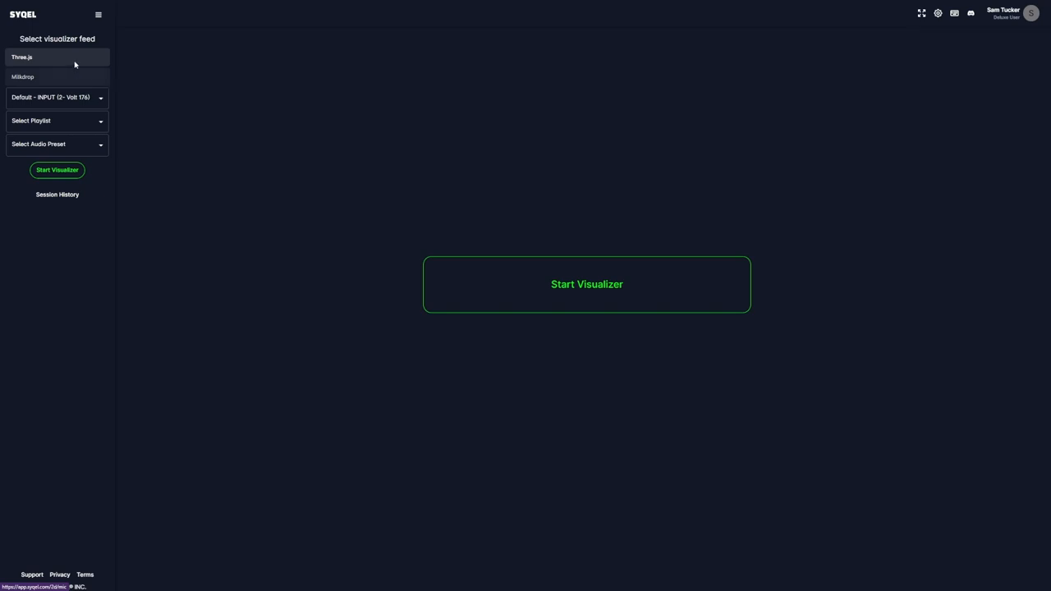
mouse_move(323, 74)
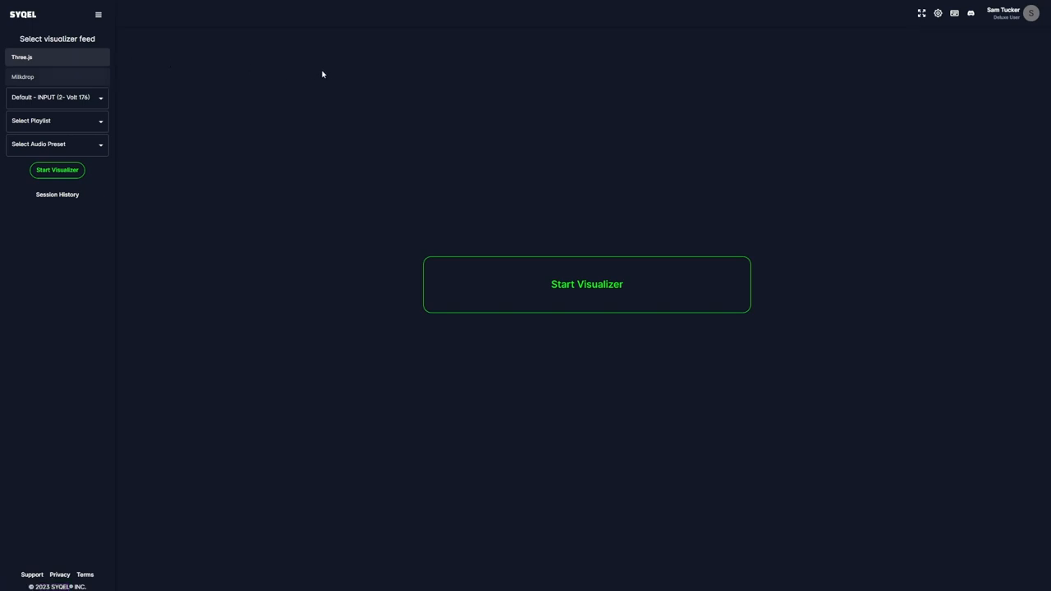